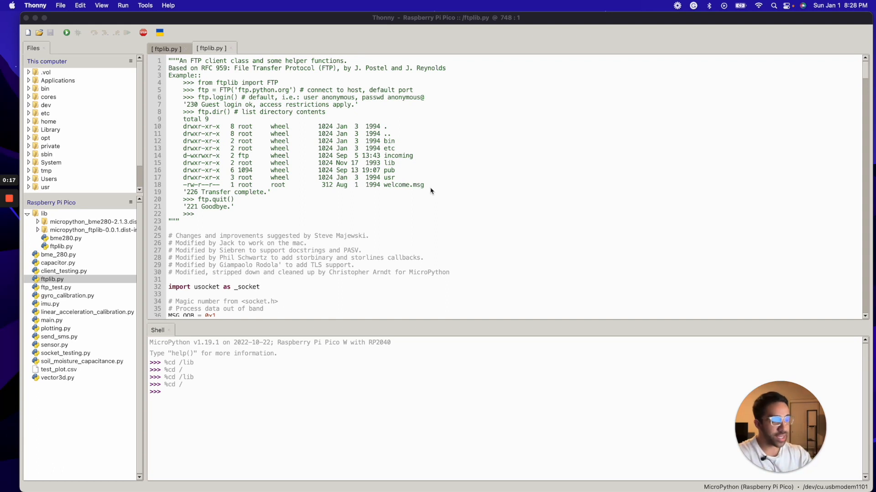
Inspect the installed micropython_ftplib package in the Pico's package manager, then dismiss it
{"action": "left_click", "coordinate": [145, 5]}
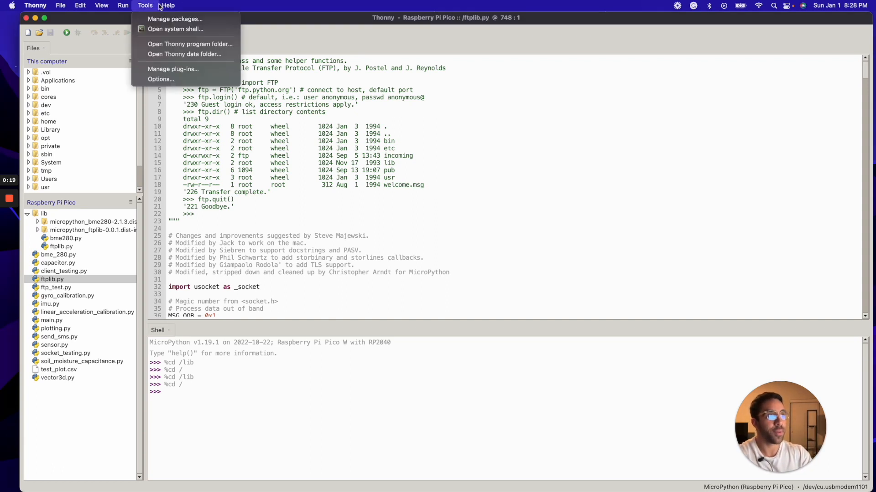
{"action": "left_click", "coordinate": [175, 18]}
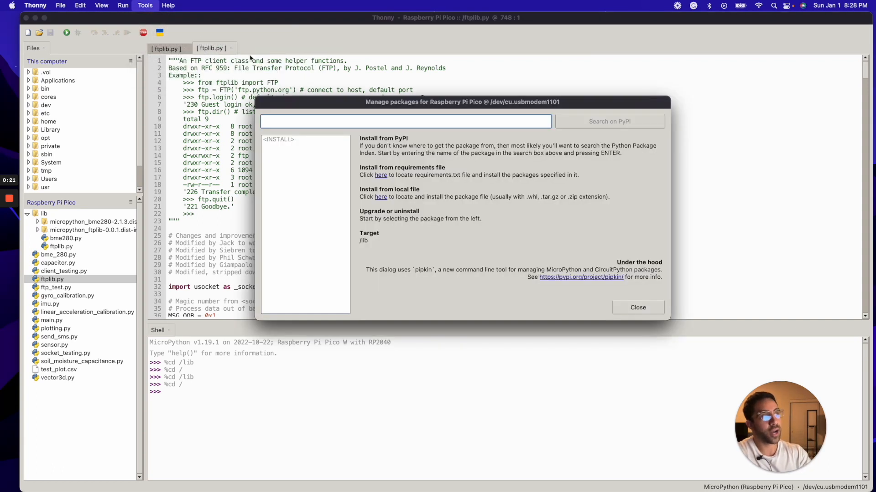
{"action": "left_click", "coordinate": [291, 155]}
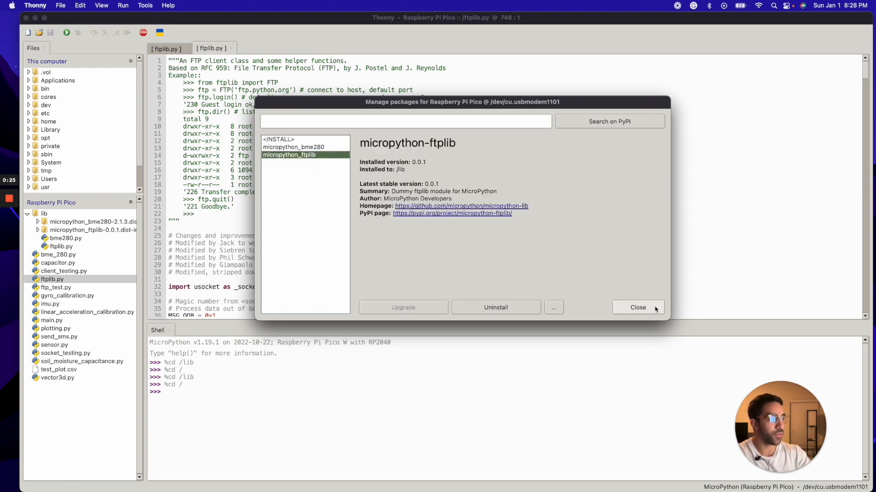
{"action": "left_click", "coordinate": [637, 308]}
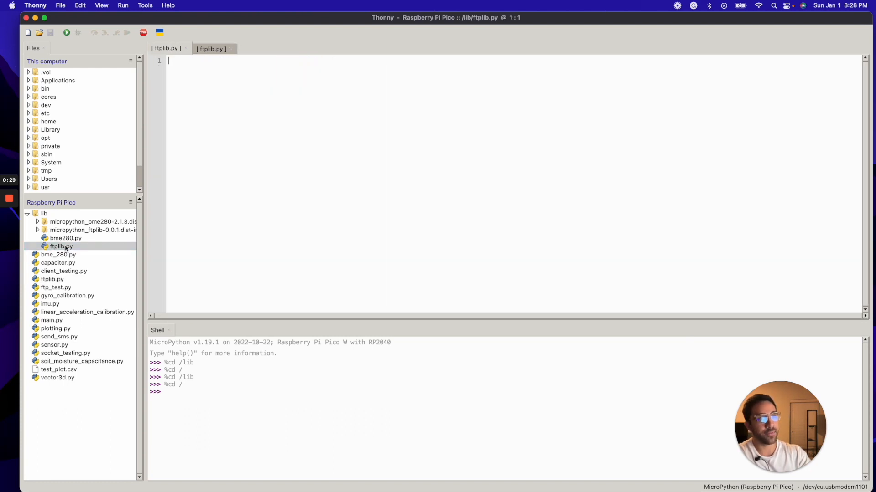
{"action": "mouse_move", "coordinate": [282, 106]}
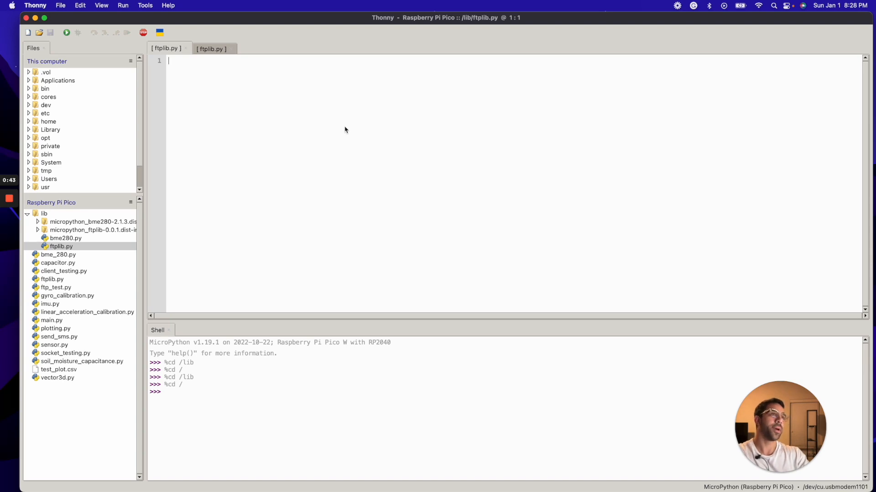
{"action": "mouse_move", "coordinate": [407, 162]}
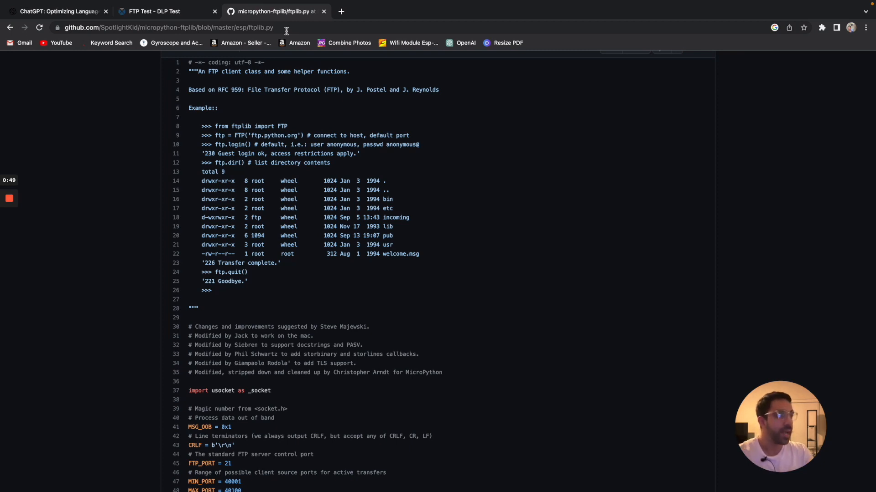
{"action": "scroll", "scroll_direction": "up", "scroll_amount": 3}
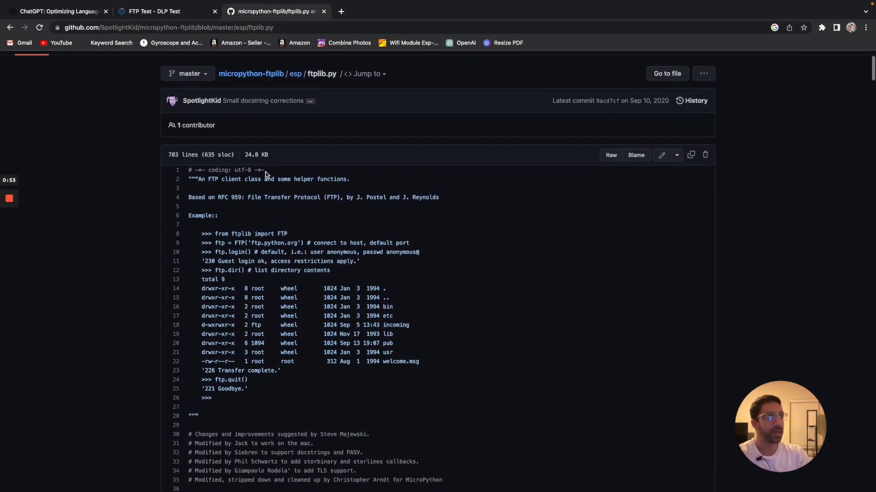
{"action": "scroll", "scroll_direction": "down", "scroll_amount": 3}
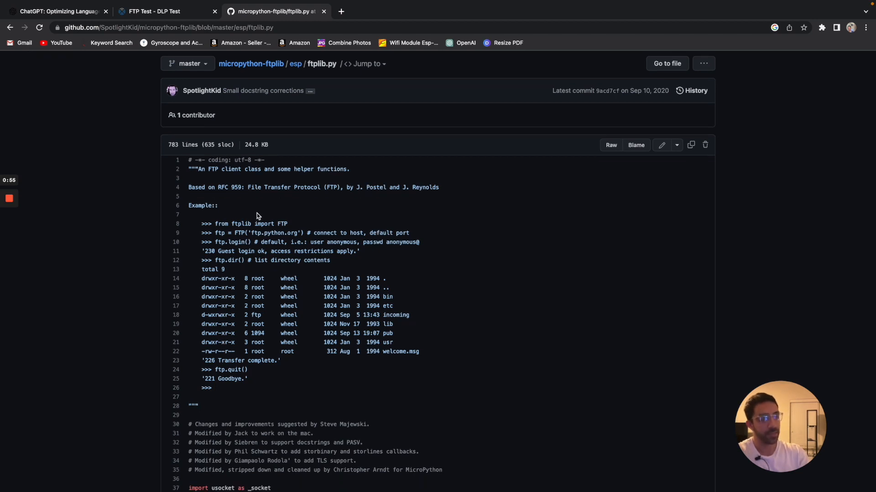
{"action": "mouse_move", "coordinate": [233, 335]}
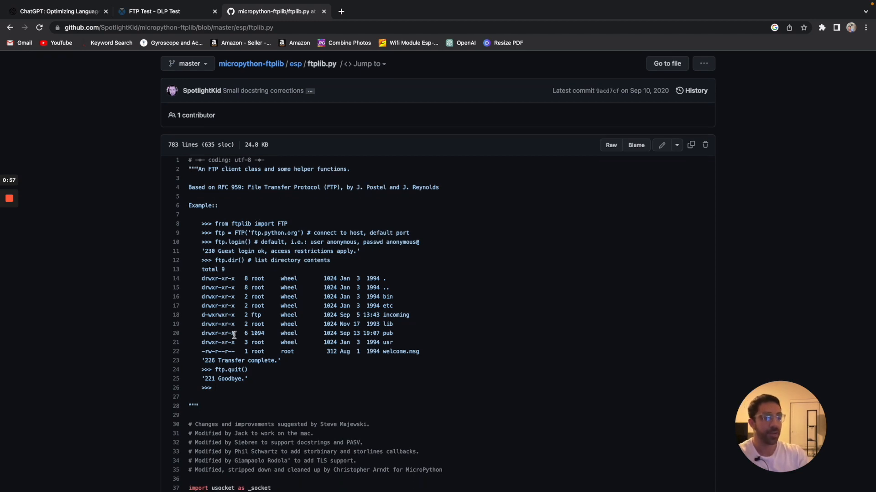
{"action": "mouse_move", "coordinate": [314, 295]}
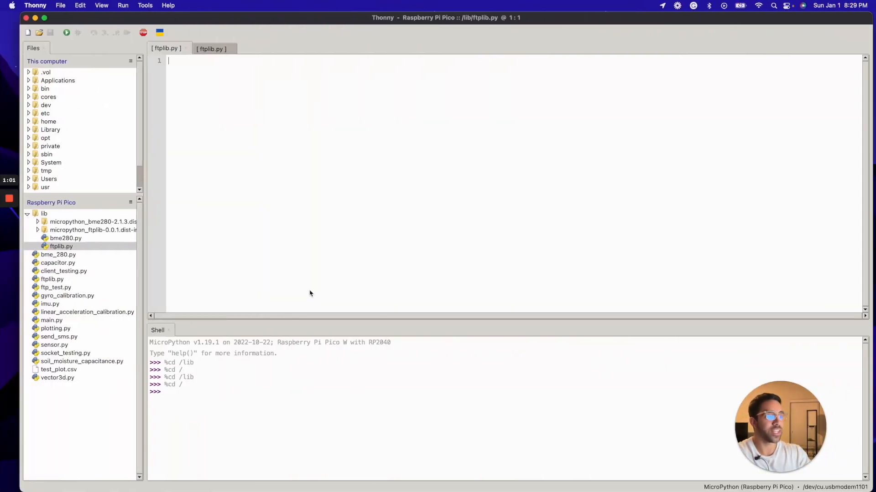
{"action": "mouse_move", "coordinate": [73, 429]}
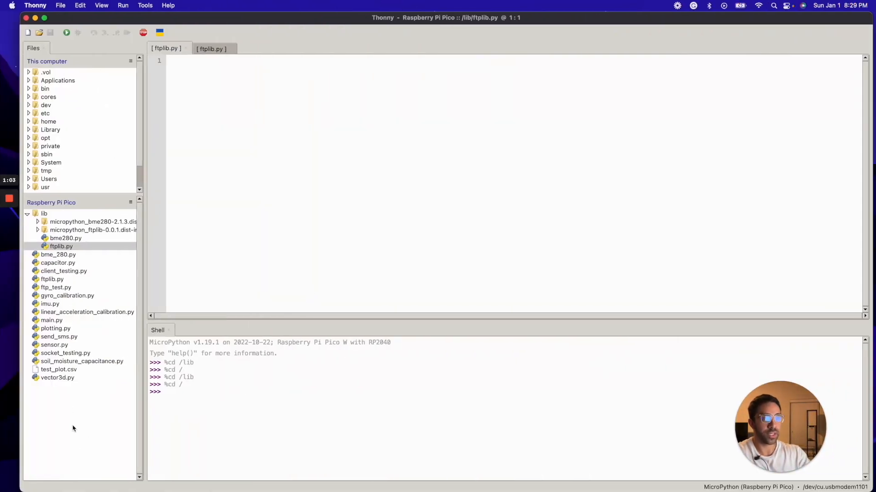
Review the root-level ftplib.py FTP client source, then bring up ftp_test.py for ftp.dlptest.com
{"action": "left_click", "coordinate": [61, 246]}
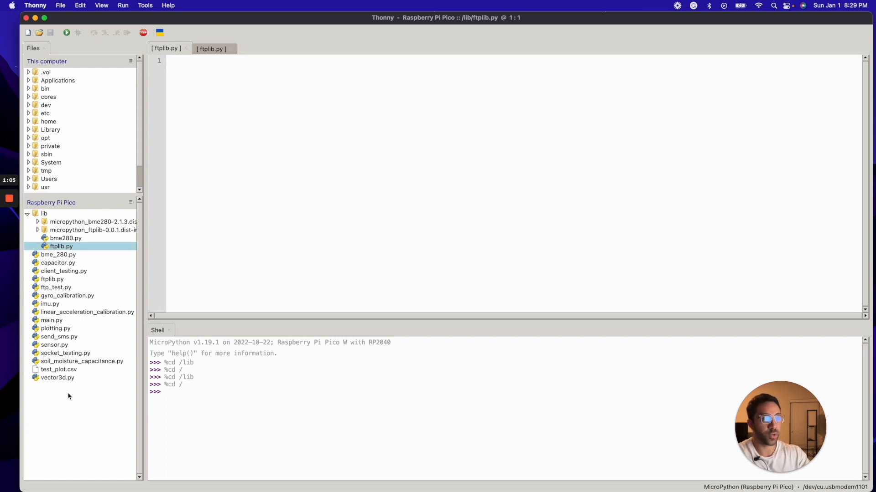
{"action": "mouse_move", "coordinate": [64, 415]}
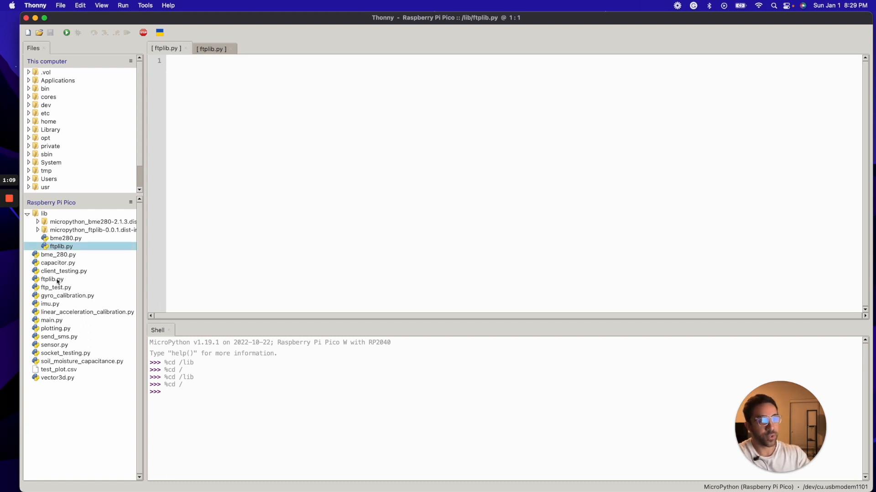
{"action": "double_click", "coordinate": [52, 279]}
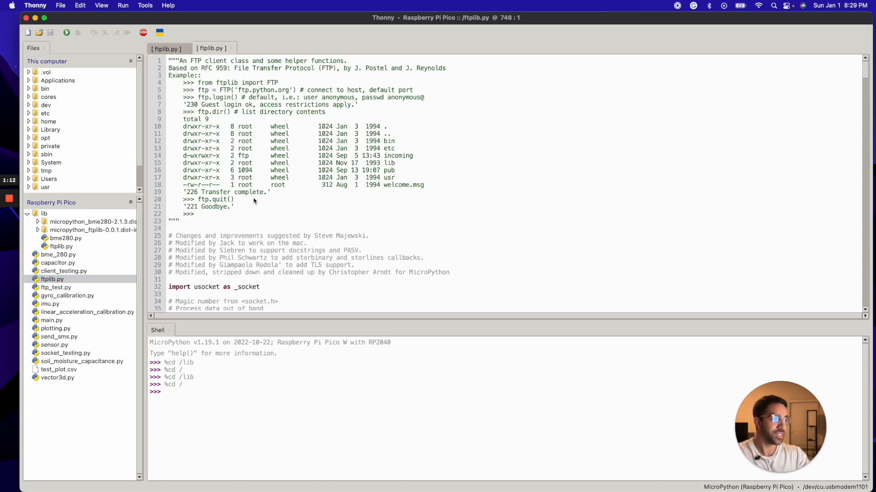
{"action": "scroll", "scroll_direction": "down", "scroll_amount": 3}
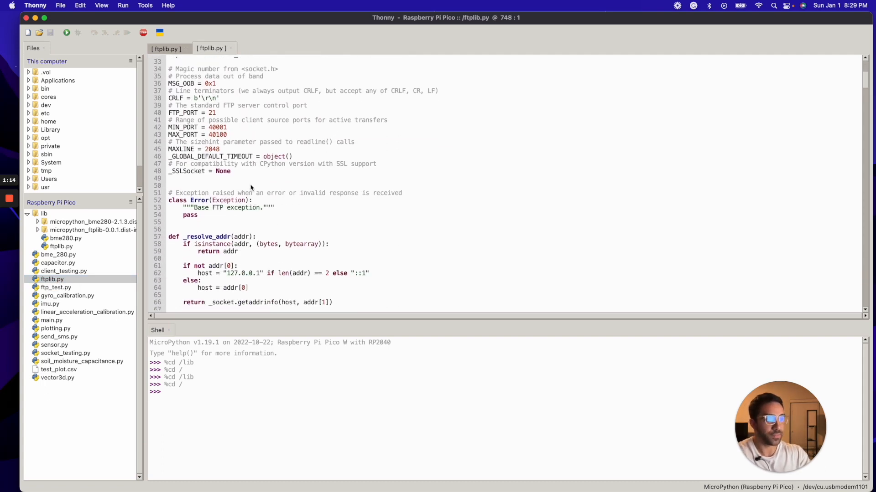
{"action": "scroll", "scroll_direction": "down", "scroll_amount": 3}
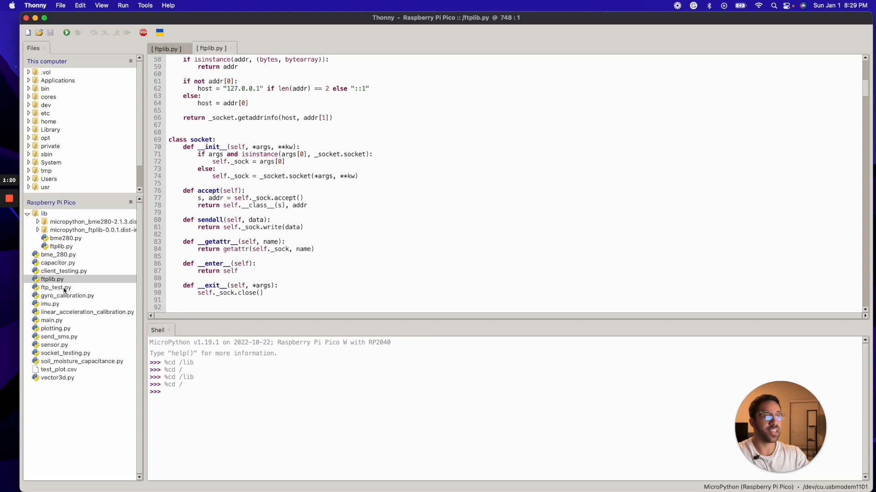
{"action": "double_click", "coordinate": [55, 287]}
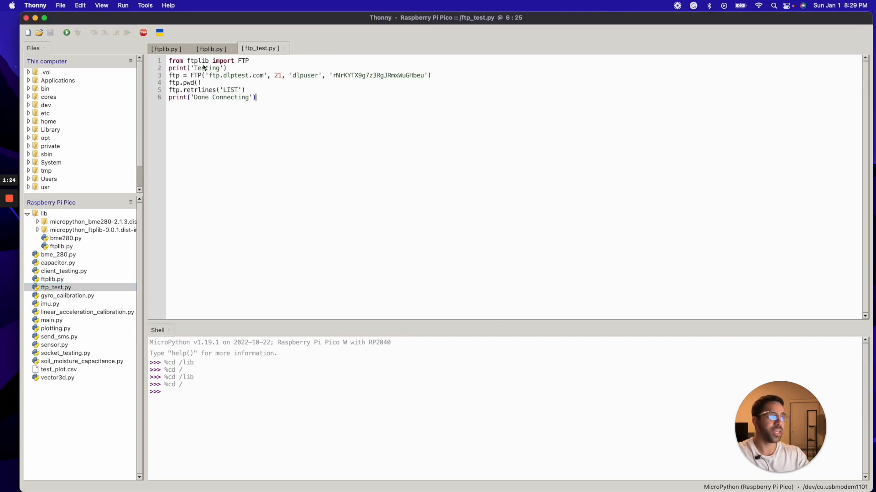
{"action": "left_click", "coordinate": [250, 60]}
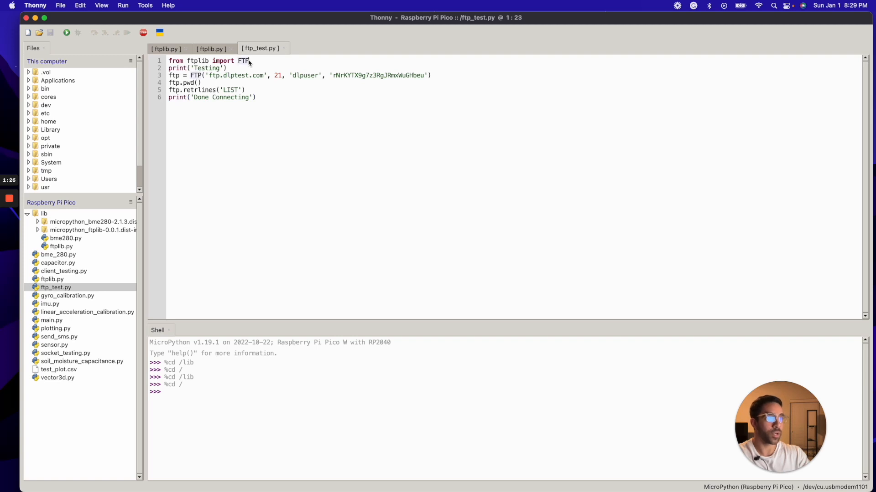
{"action": "left_click", "coordinate": [211, 48]}
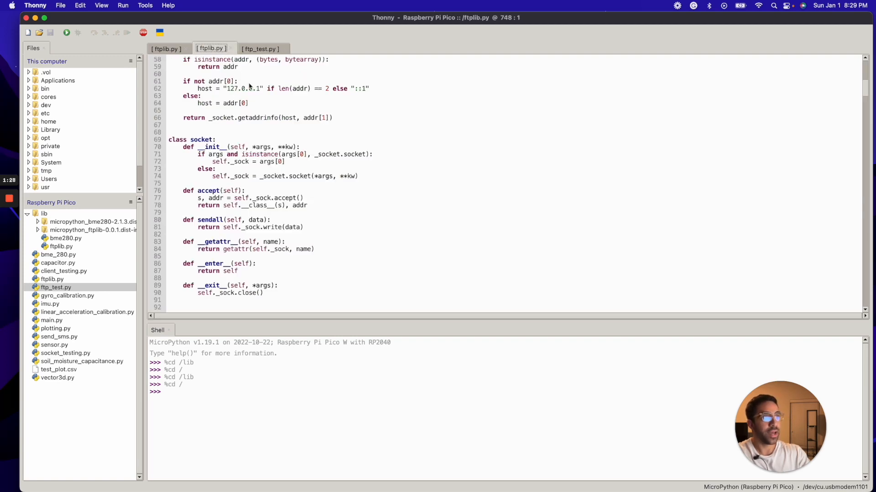
{"action": "scroll", "scroll_direction": "up", "scroll_amount": 3}
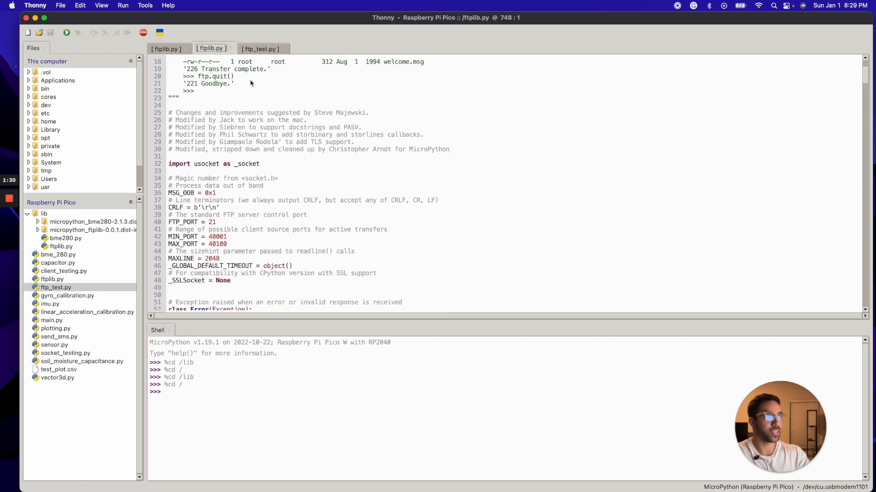
{"action": "scroll", "scroll_direction": "down", "scroll_amount": 3}
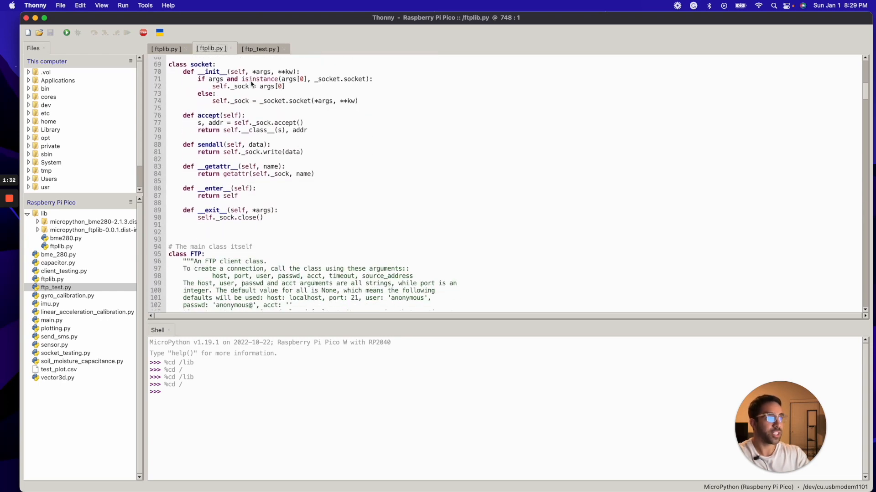
{"action": "left_click", "coordinate": [259, 48]}
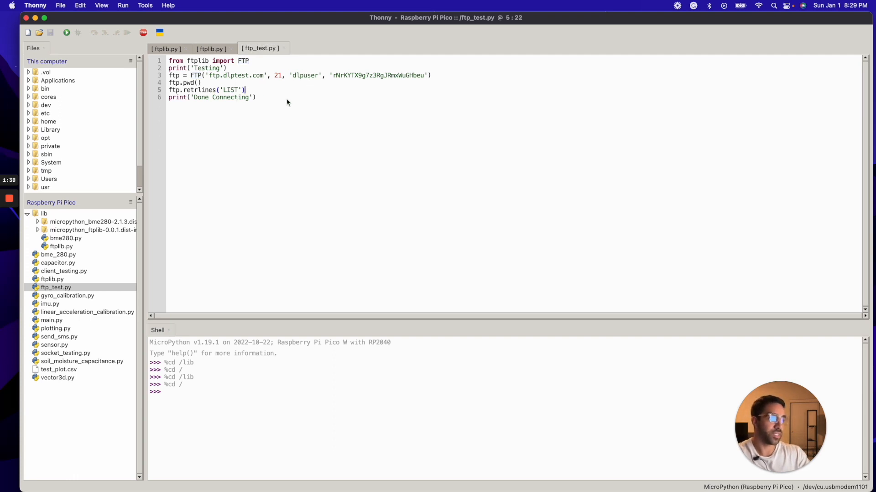
{"action": "mouse_move", "coordinate": [101, 50]}
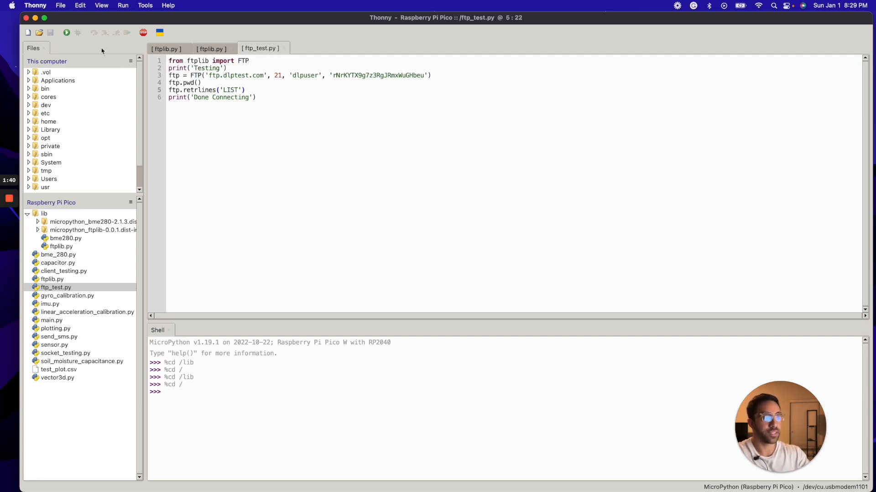
Run ftp_test.py so Shell prints the ftp.dlptest.com listing and 'Done Connecting'
{"action": "left_click", "coordinate": [66, 32]}
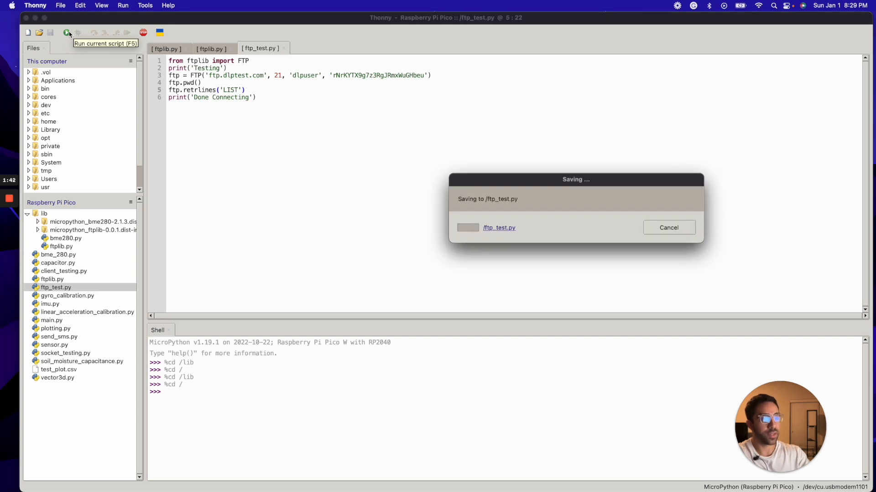
{"action": "left_click", "coordinate": [67, 32]}
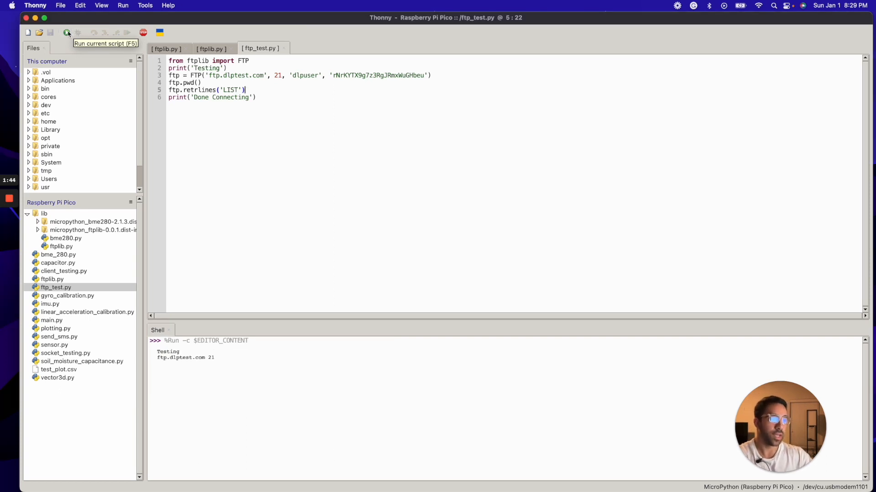
{"action": "left_click", "coordinate": [66, 33]}
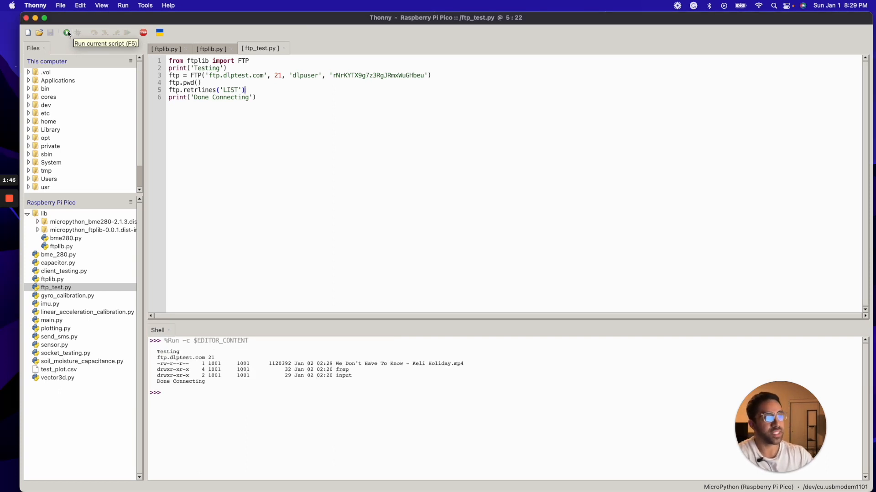